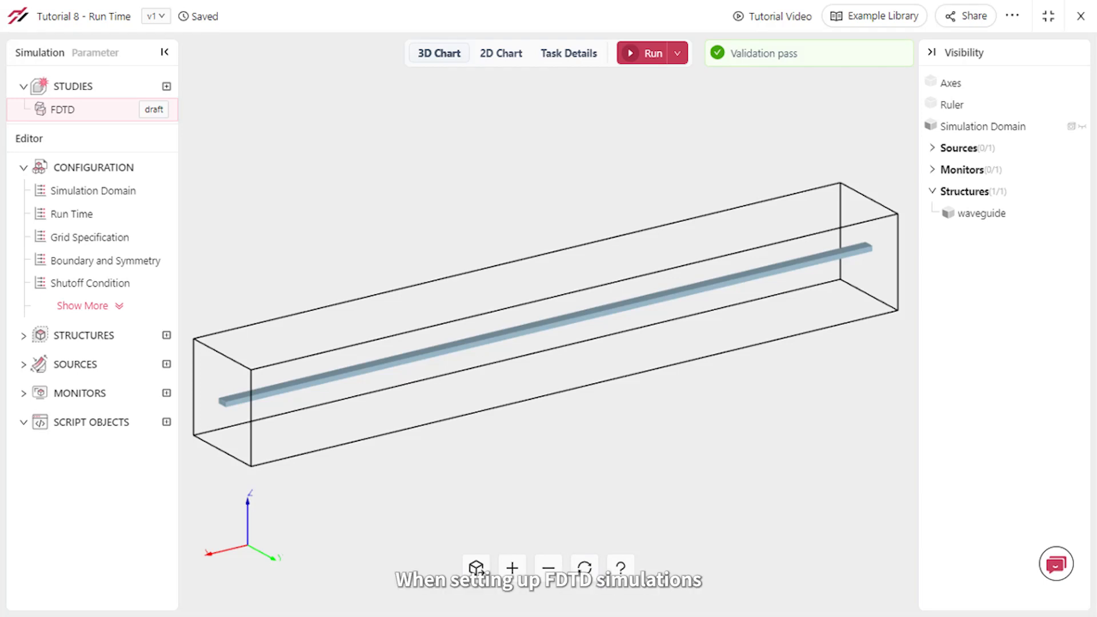
Place mode_source at the waveguide's left input and mode_monitor at its right output end.
left_click(70, 213)
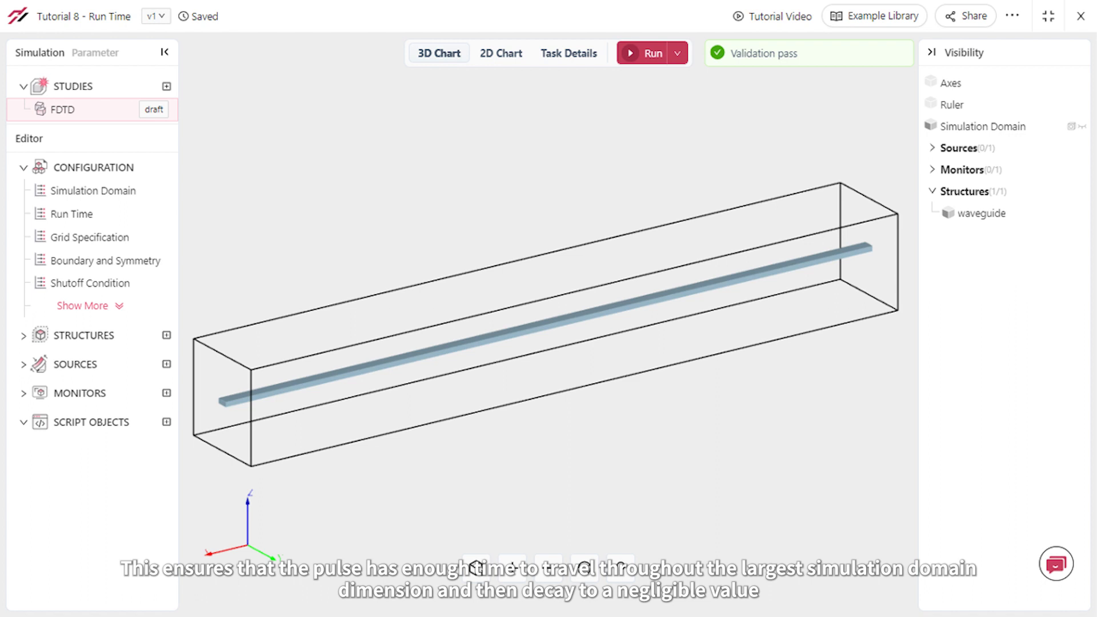
left_click(24, 335)
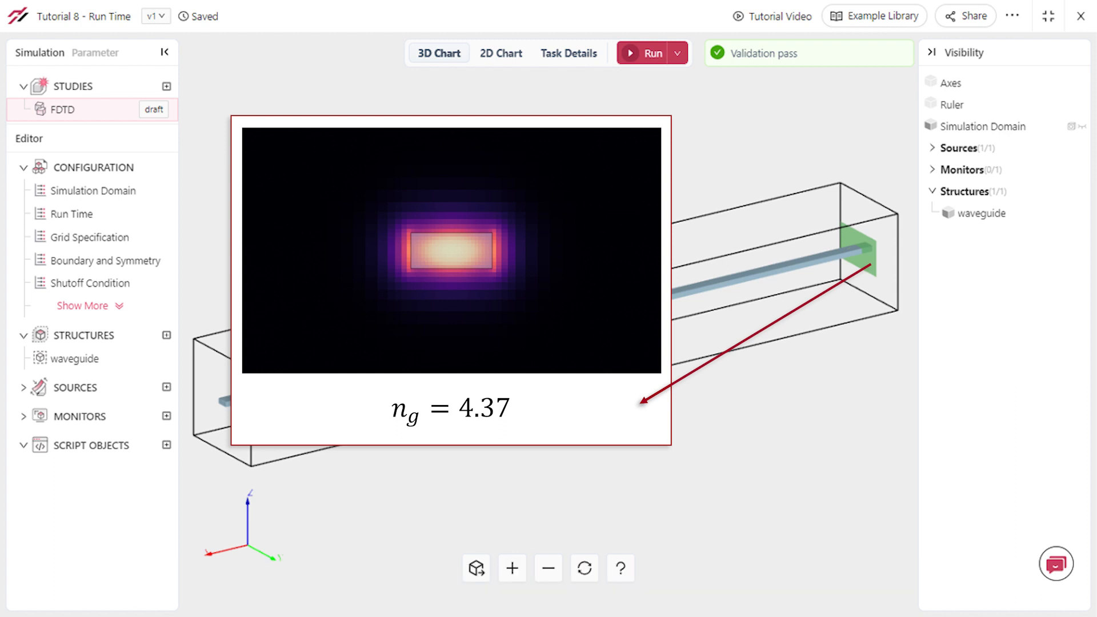
left_click(75, 387)
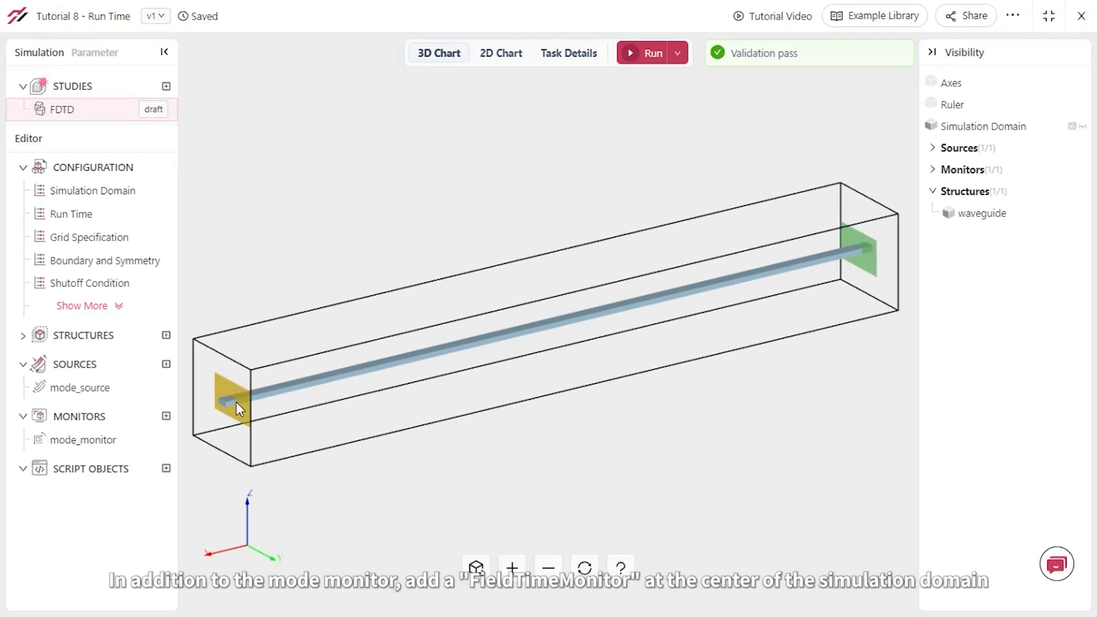
Create a FieldTimeMonitor named field_time sized 30 × 1 µm.
left_click(166, 415)
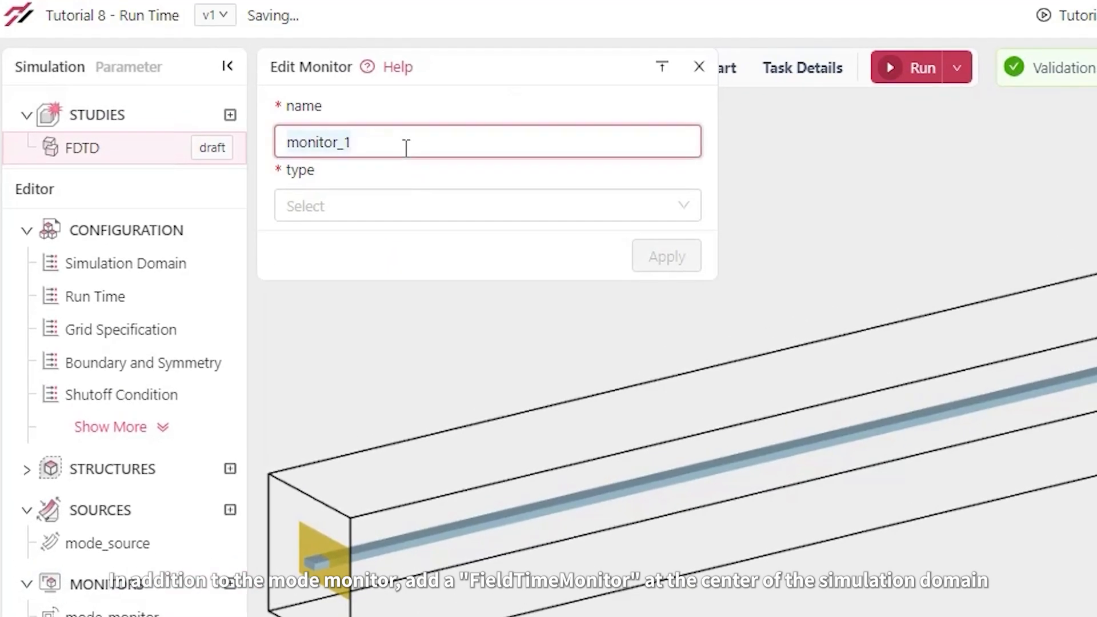
type("field_time")
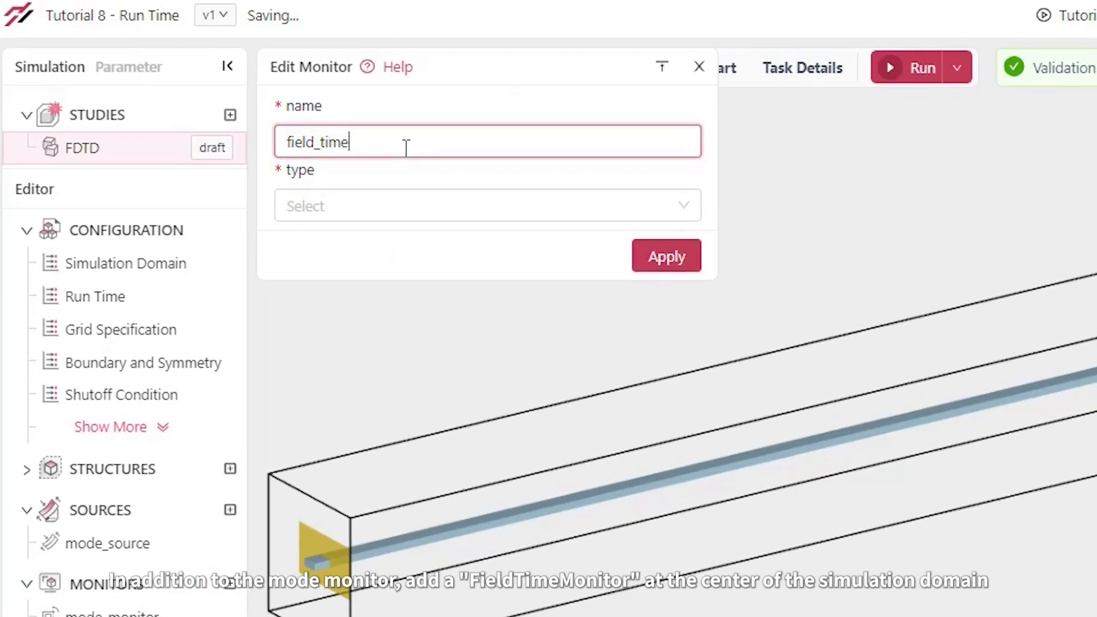
left_click(485, 206)
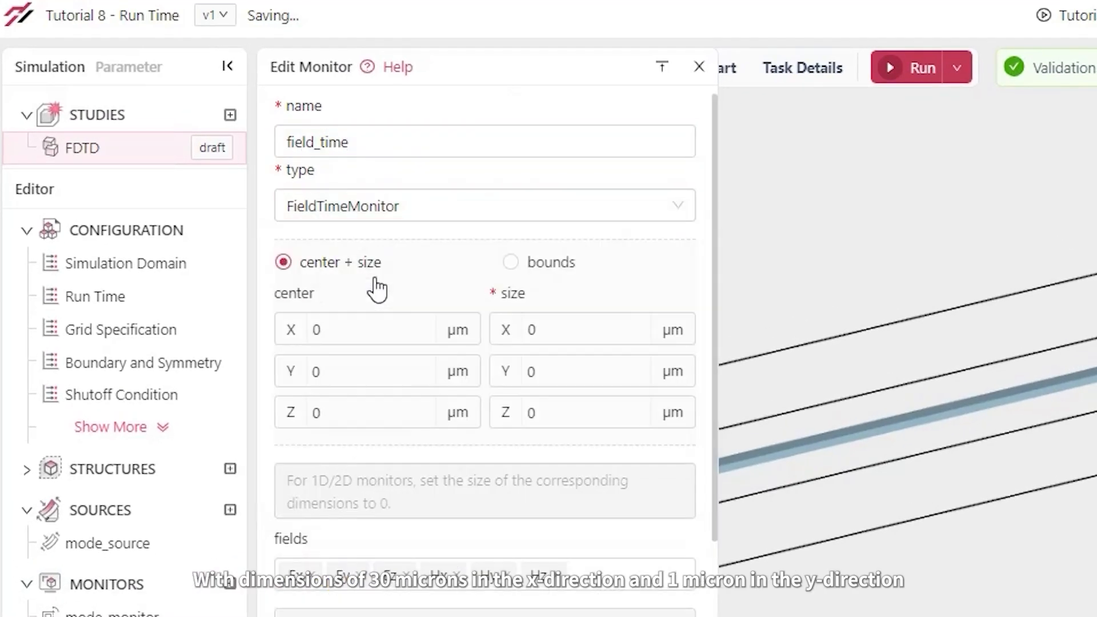
left_click(590, 330)
type("30")
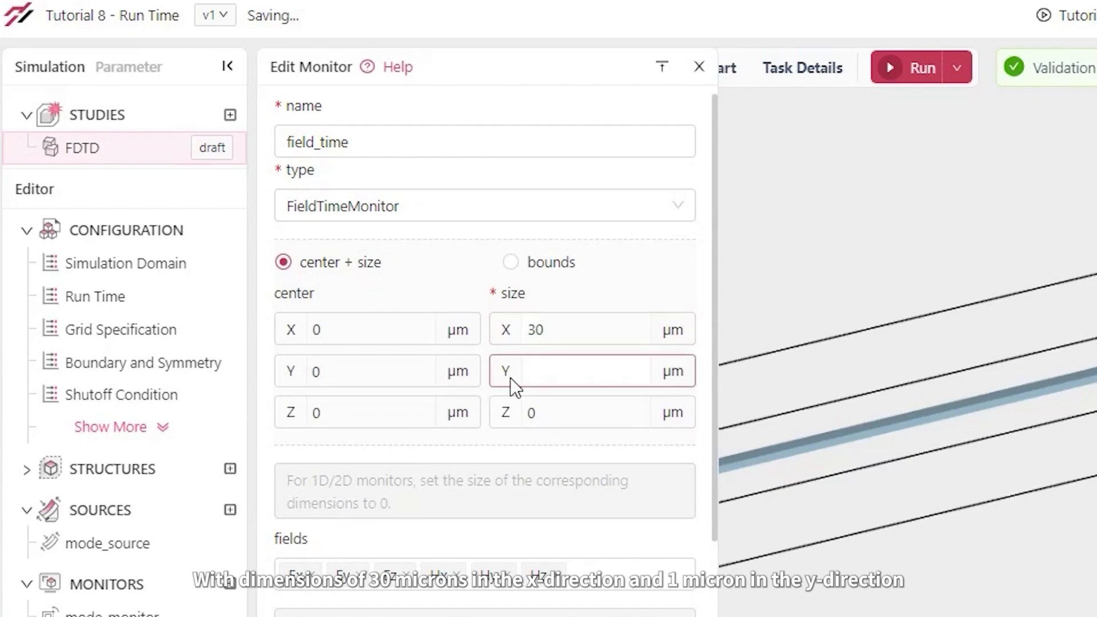
type("1")
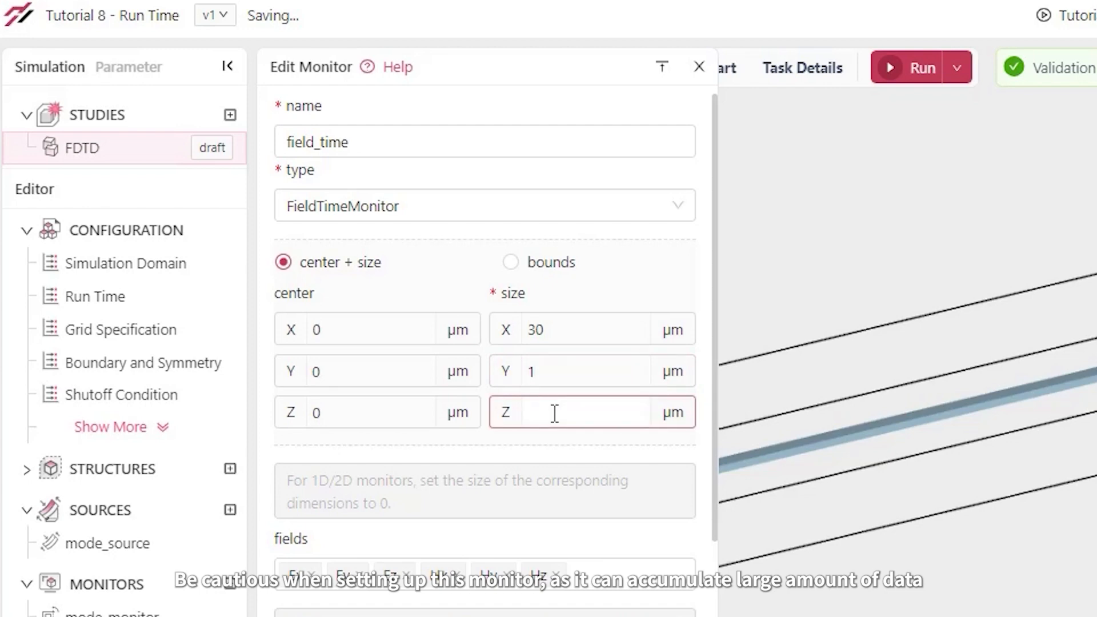
Record only Ey with interval 100 and spatial downsampling 2, 2, 1.
scroll("down", 3)
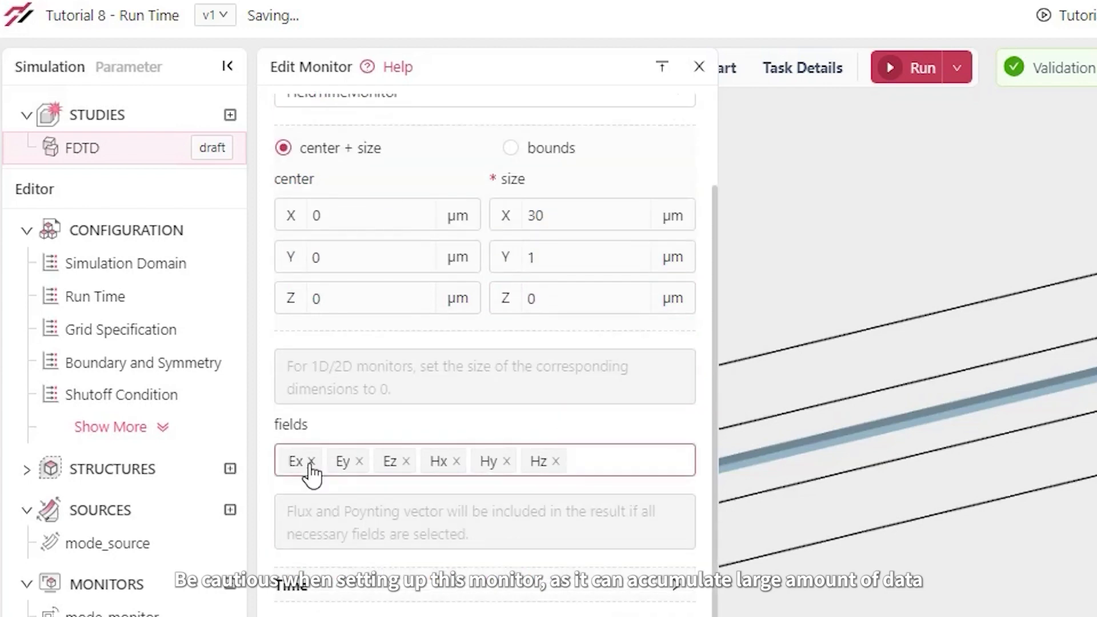
left_click(311, 461)
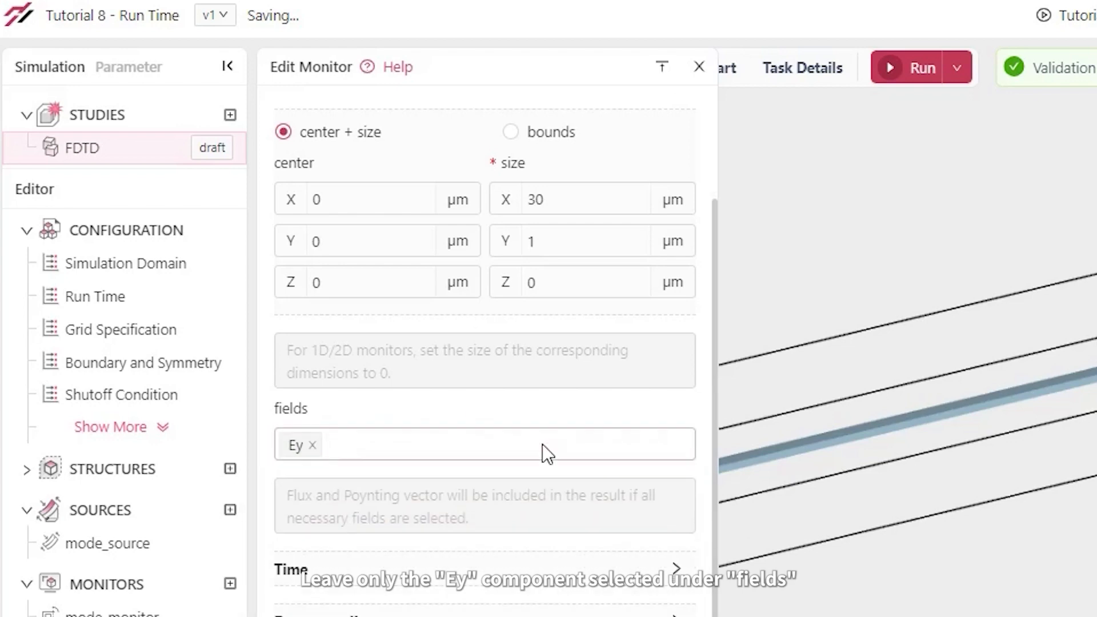
scroll("down", 3)
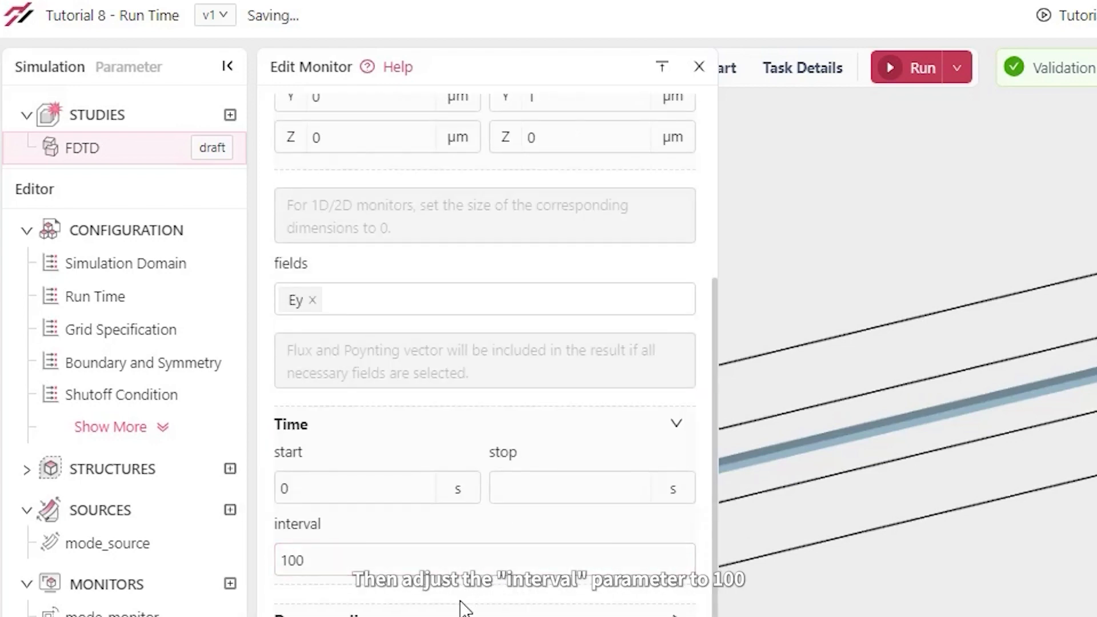
scroll("down", 3)
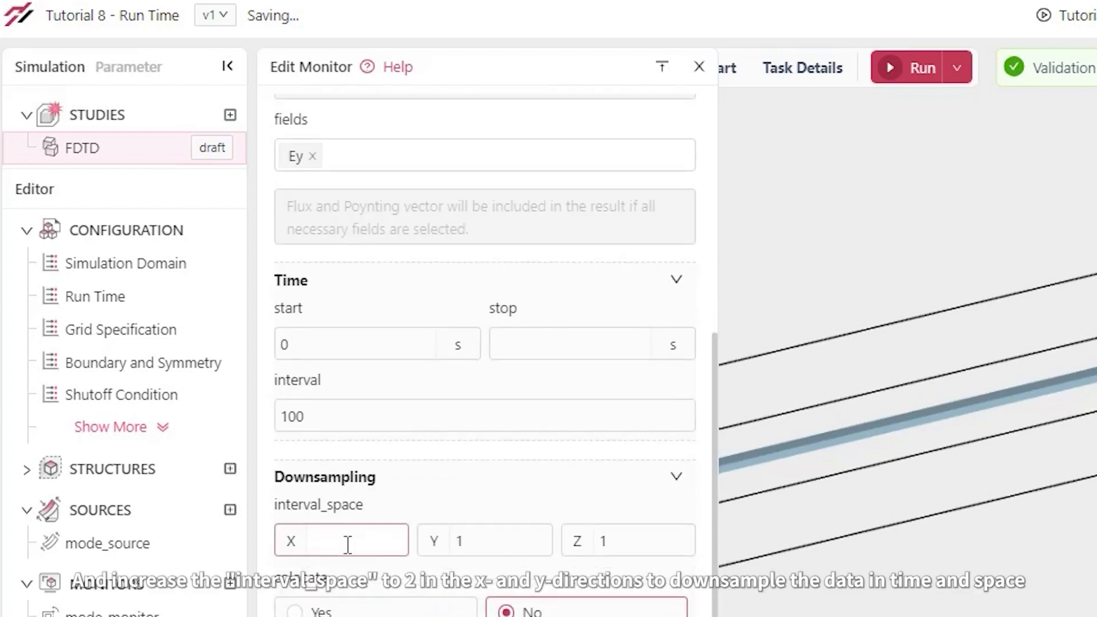
type("2")
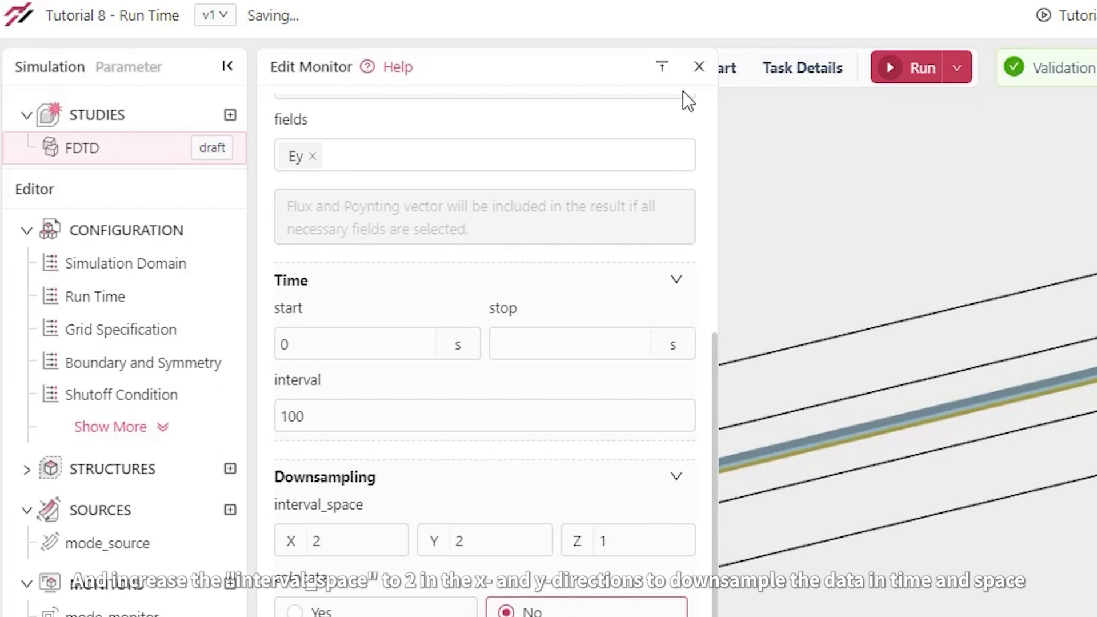
left_click(698, 66)
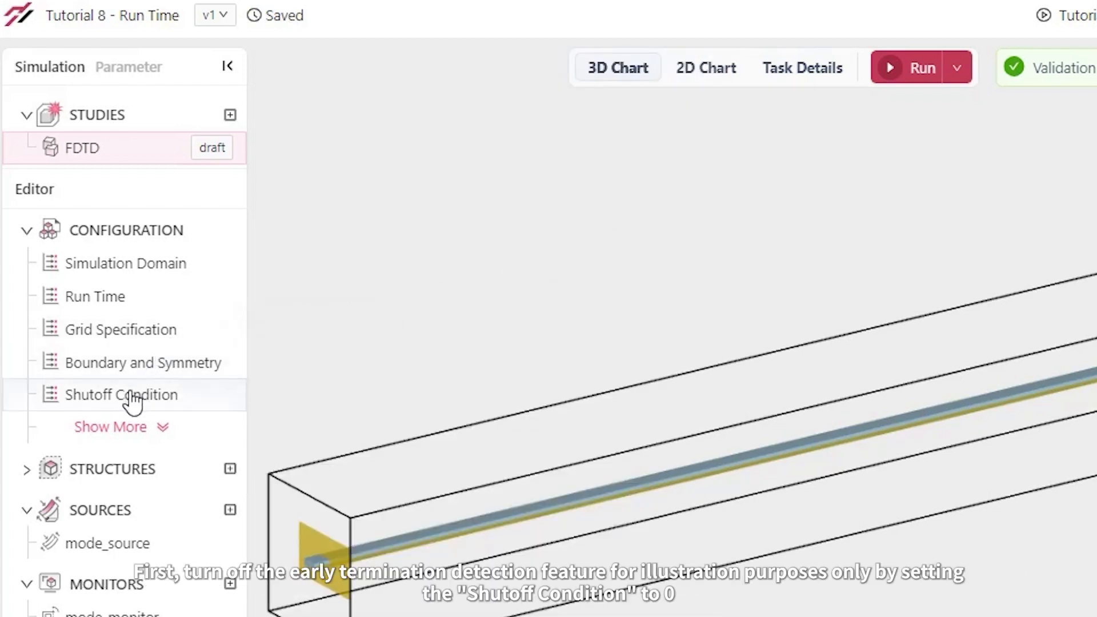
Set the shutoff condition to 0 and the run time to 0.7 ps.
left_click(125, 395)
type("0")
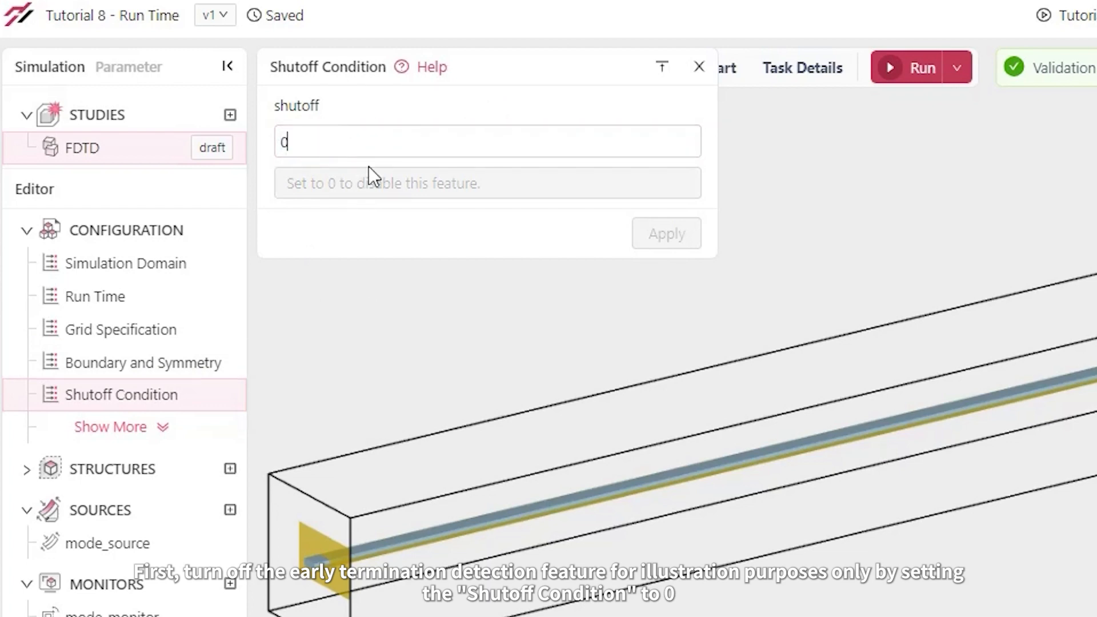
left_click(665, 233)
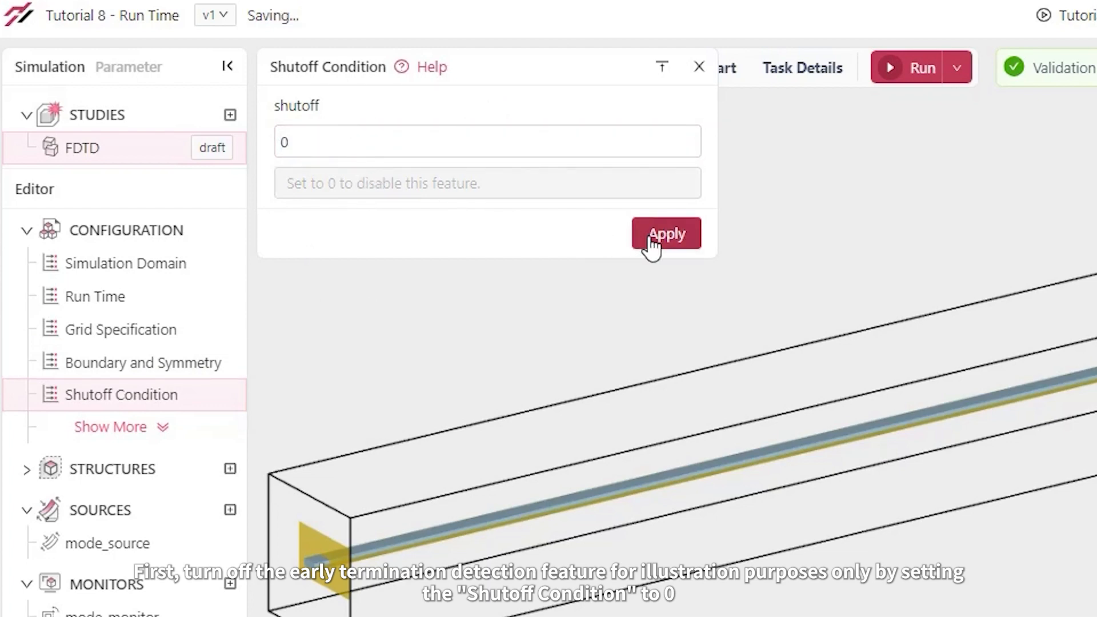
left_click(665, 233)
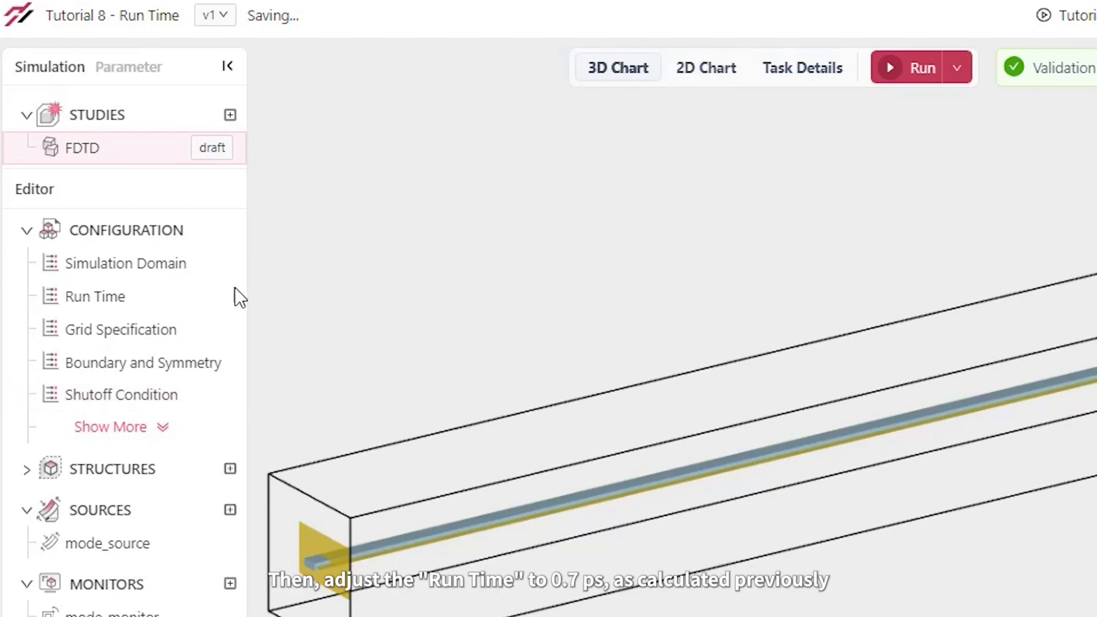
left_click(92, 296)
type("0.7")
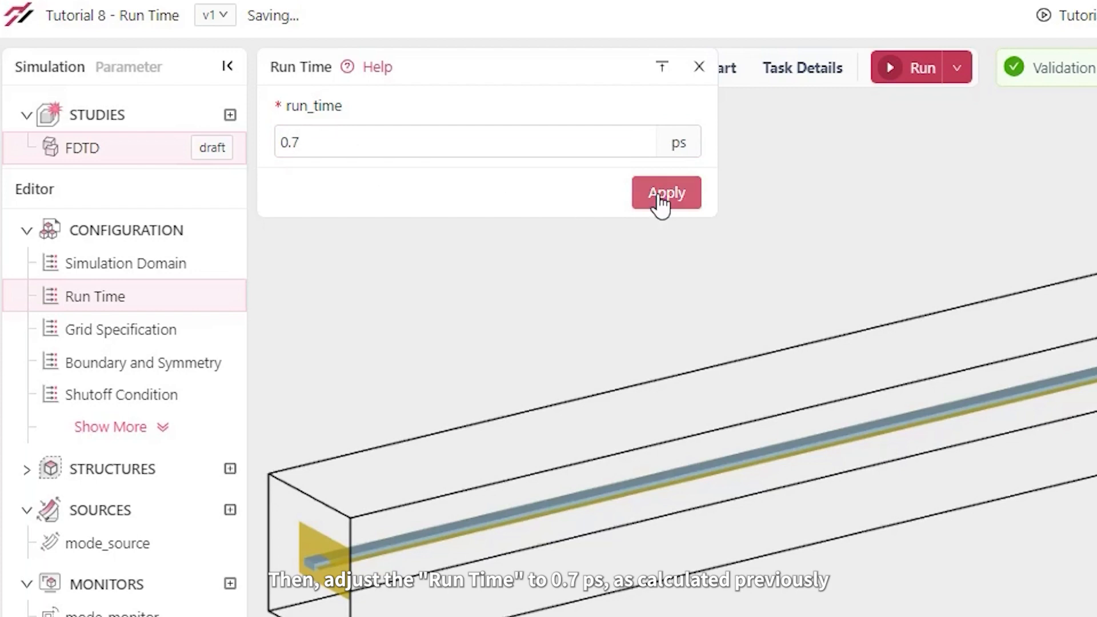
left_click(665, 192)
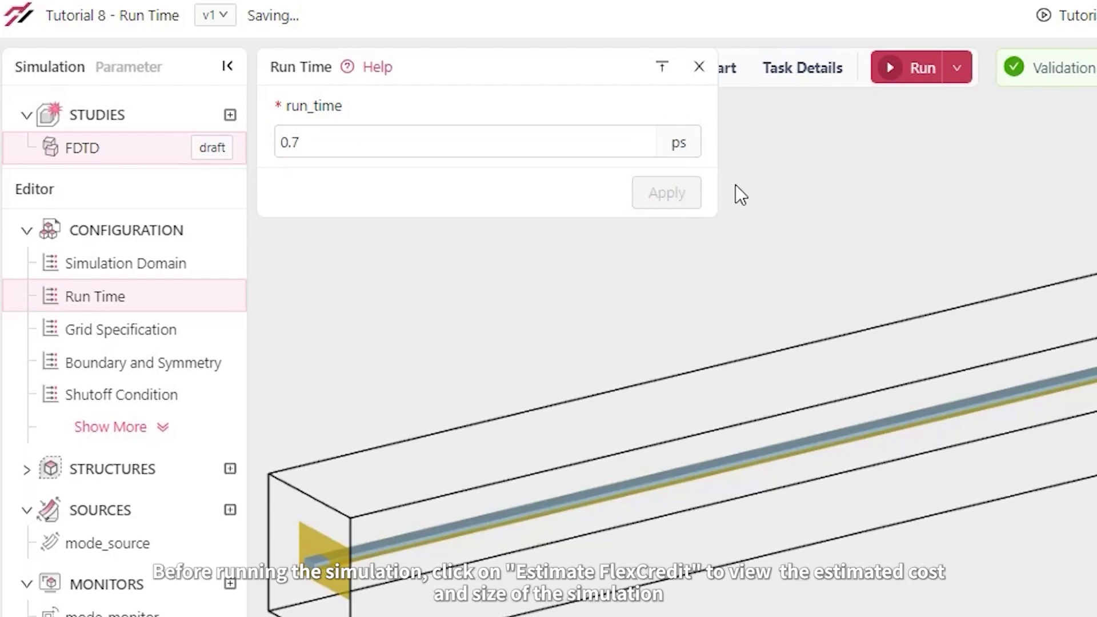
Estimate the cost (about 0.06 FlexCredit, 12 M grid points) and run the simulation.
left_click(959, 68)
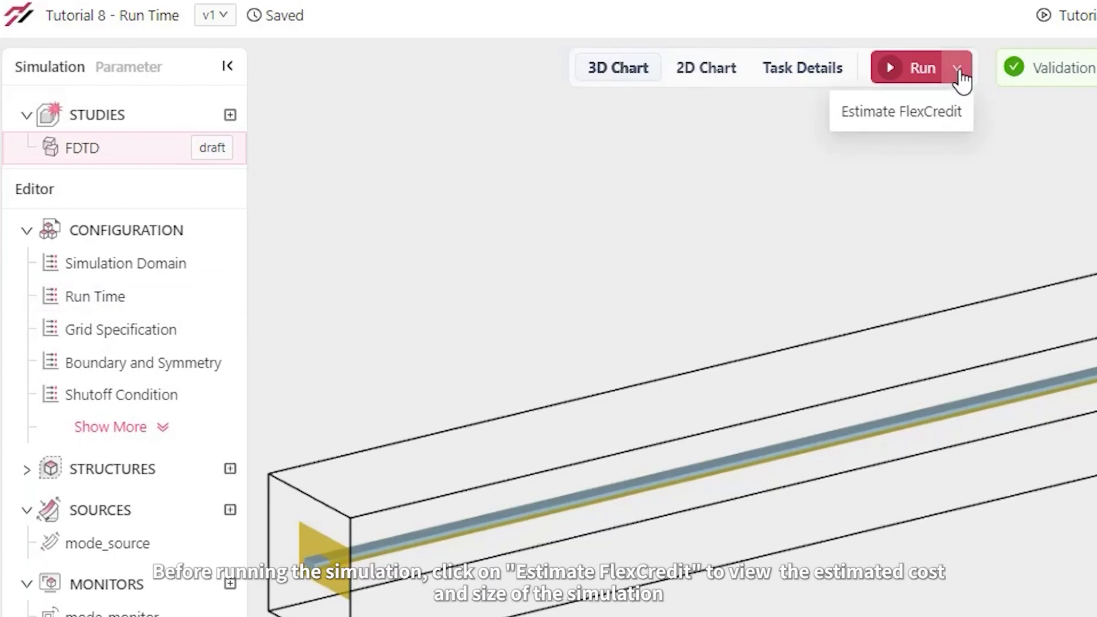
left_click(900, 111)
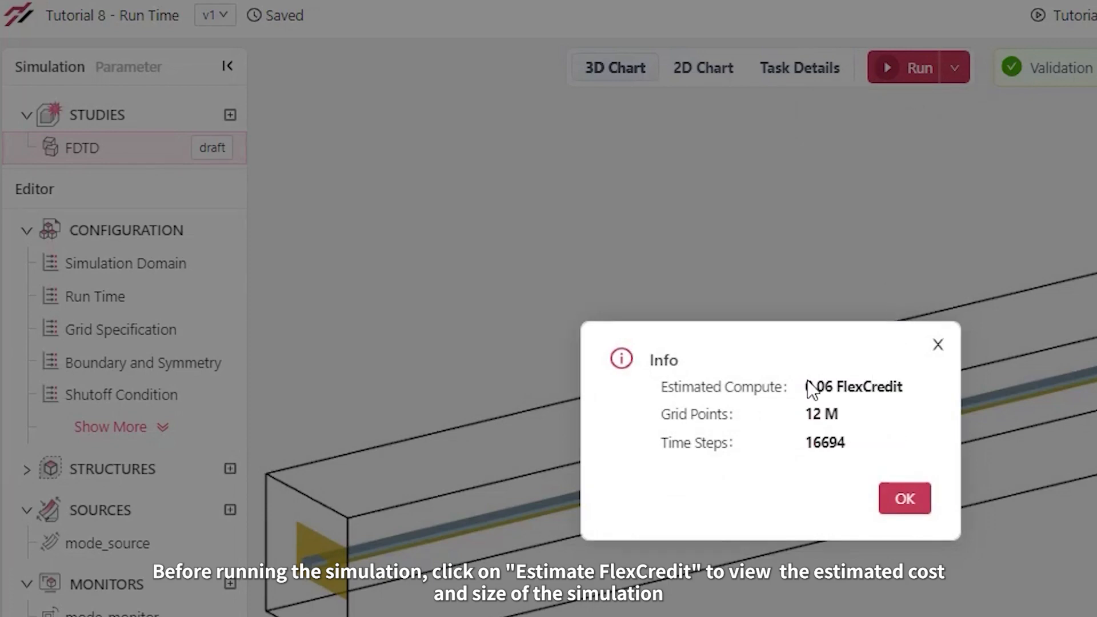
left_click(903, 498)
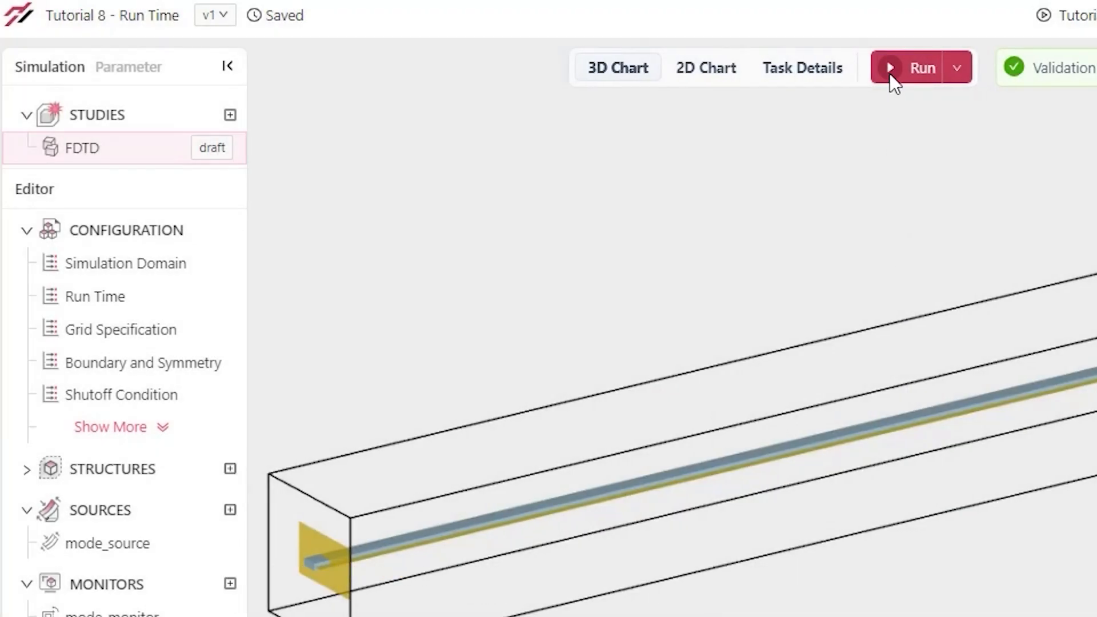
Plot the field_time monitor's Ey near 0.696 ps, then begin editing a new version.
left_click(923, 68)
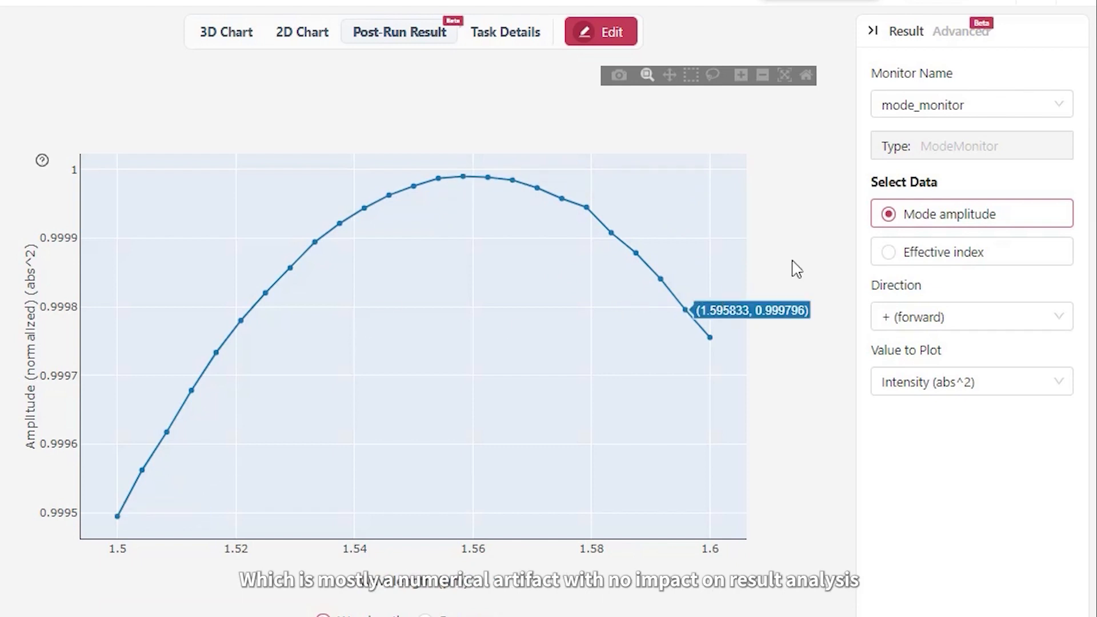
mouse_move(805, 234)
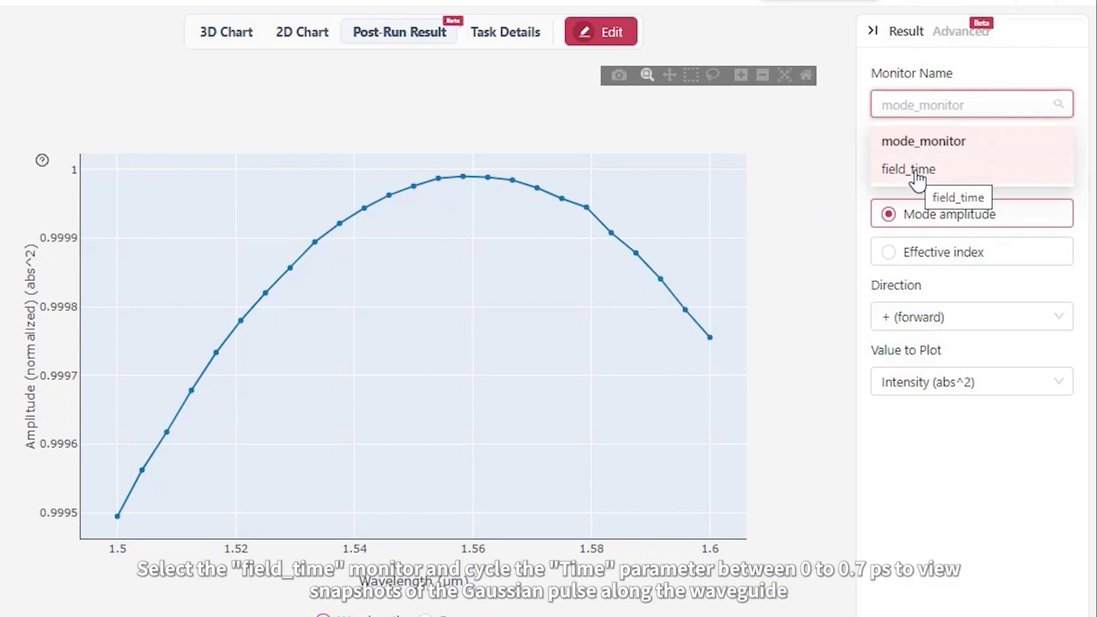
left_click(907, 168)
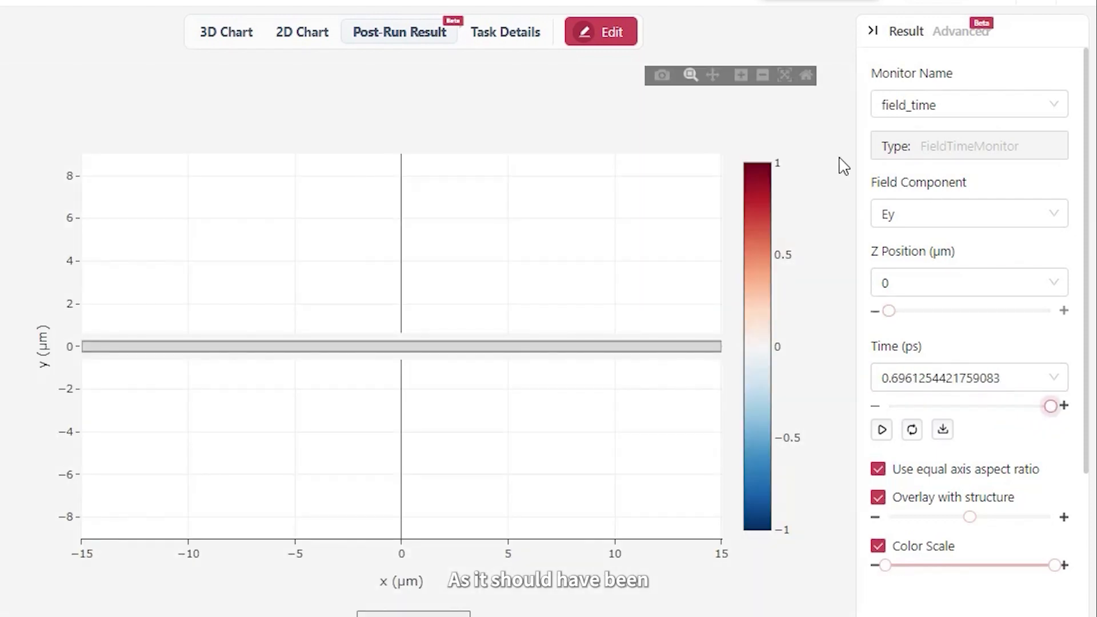
left_click(600, 32)
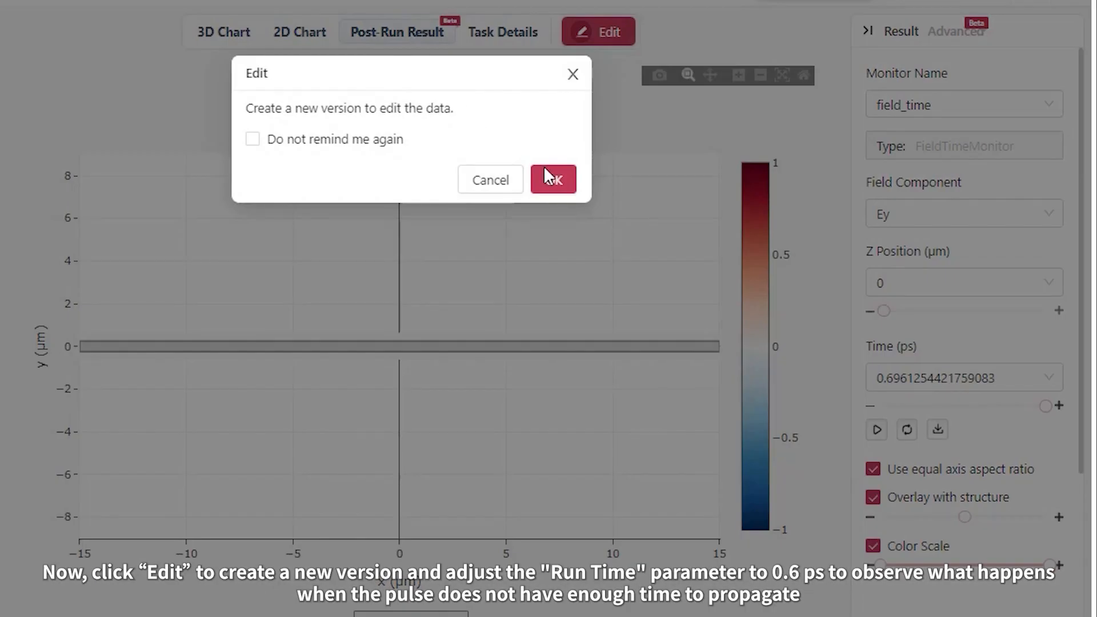
Confirm the new version, apply a 0.6 ps run time, and run it.
left_click(553, 180)
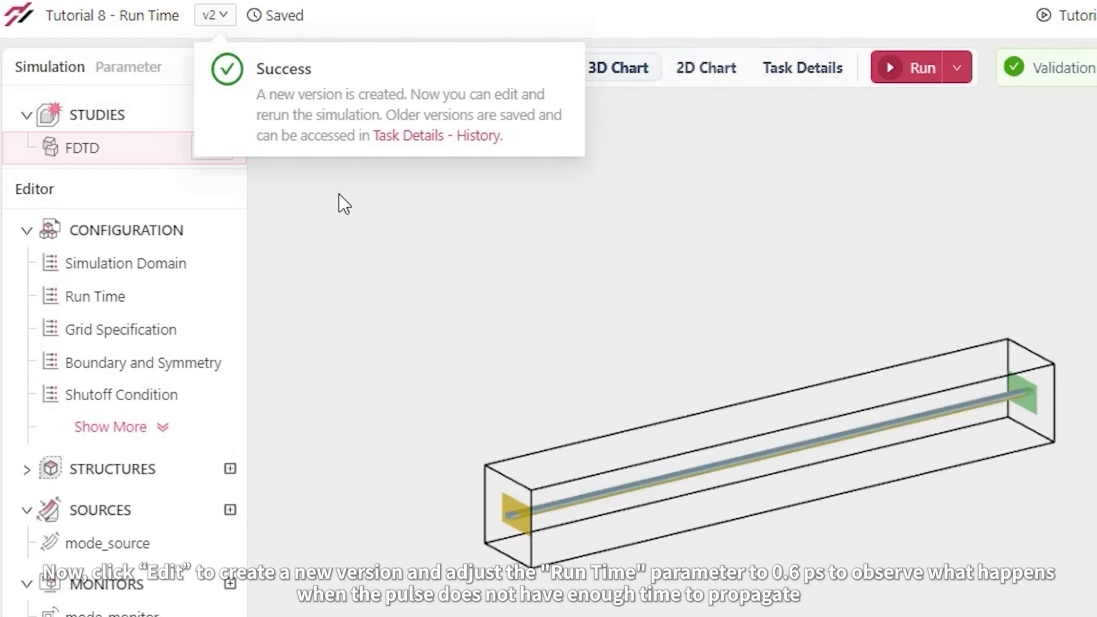
left_click(93, 297)
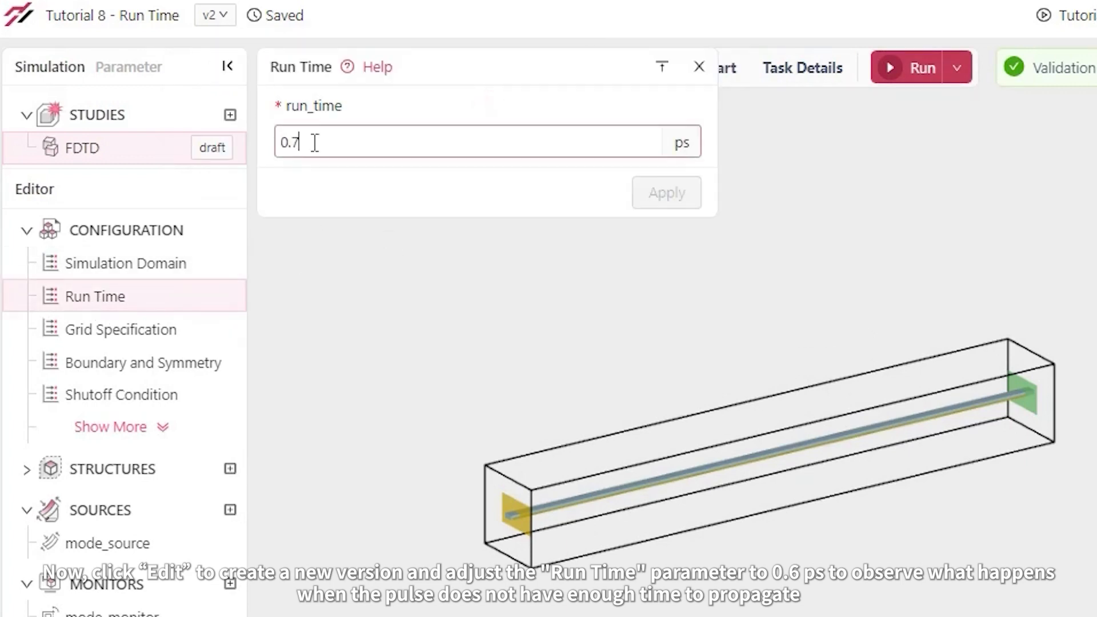
left_click(665, 193)
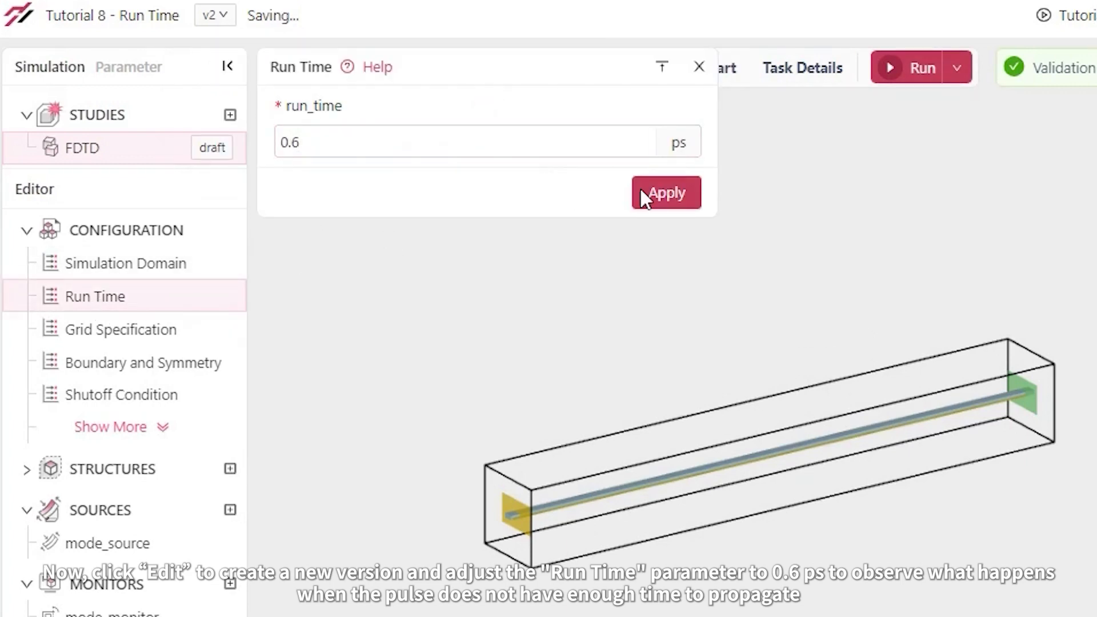
left_click(665, 194)
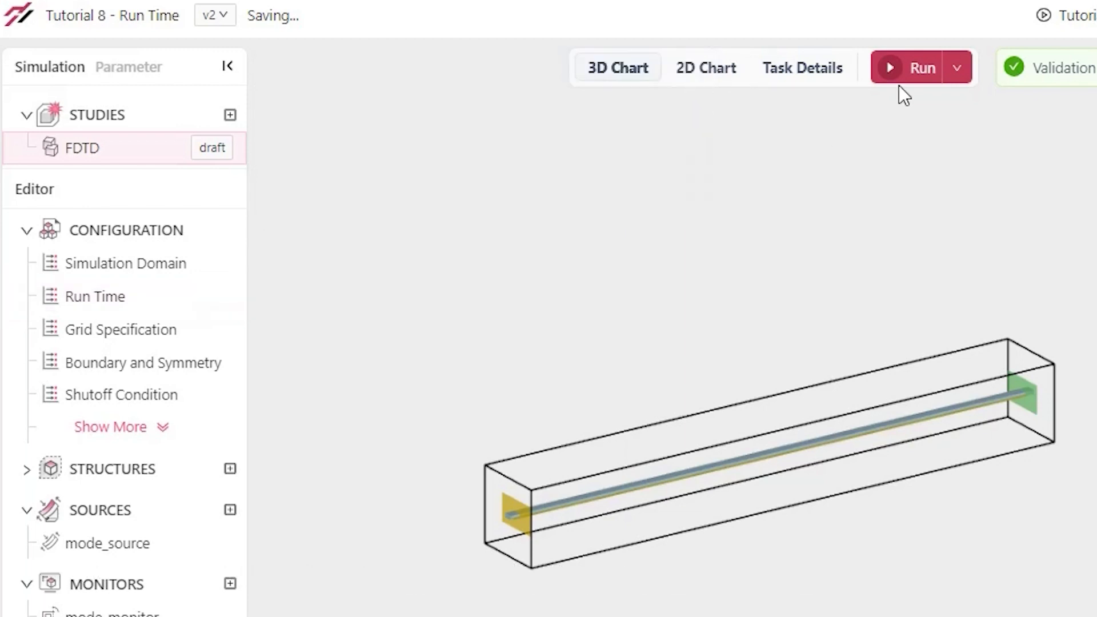
left_click(921, 68)
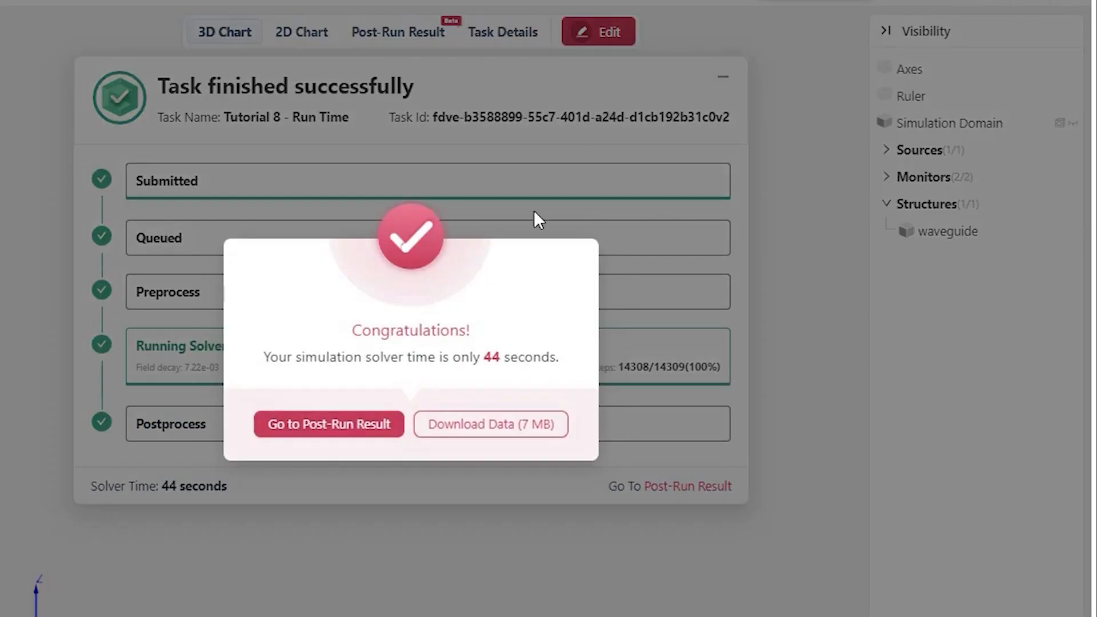
View the 0.6 ps field_time results showing Ey at the far end, then start another version.
left_click(328, 424)
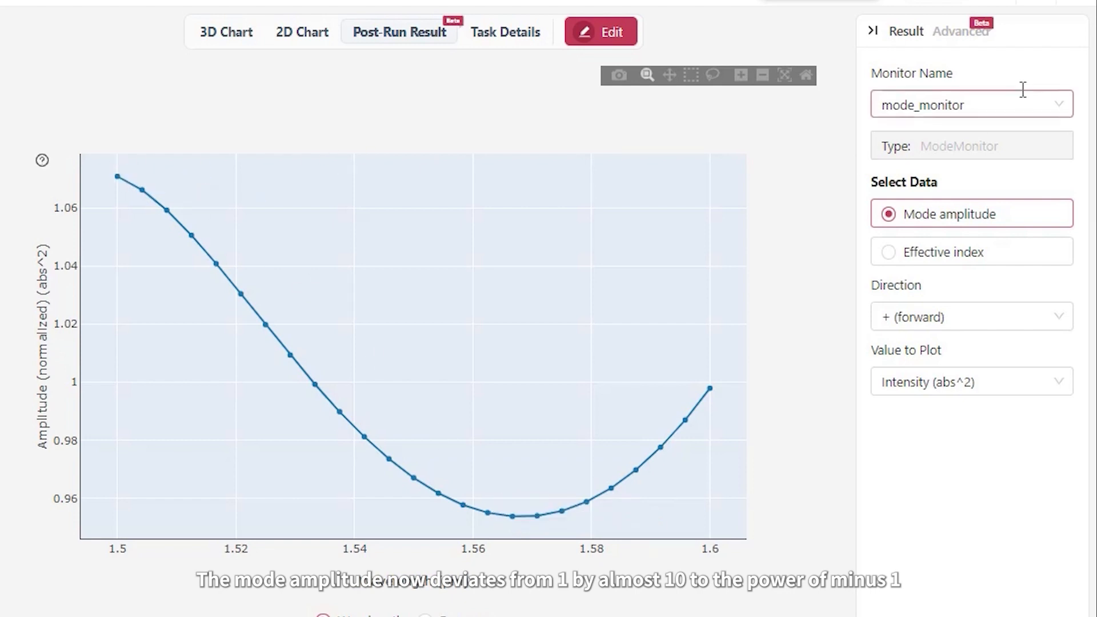
left_click(969, 104)
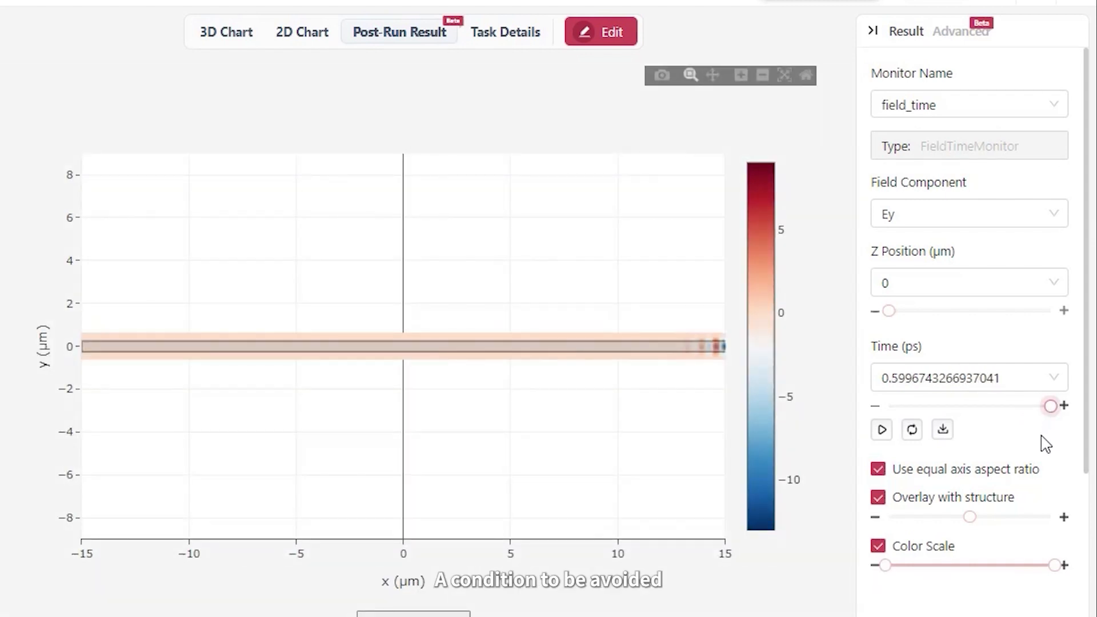
mouse_move(667, 312)
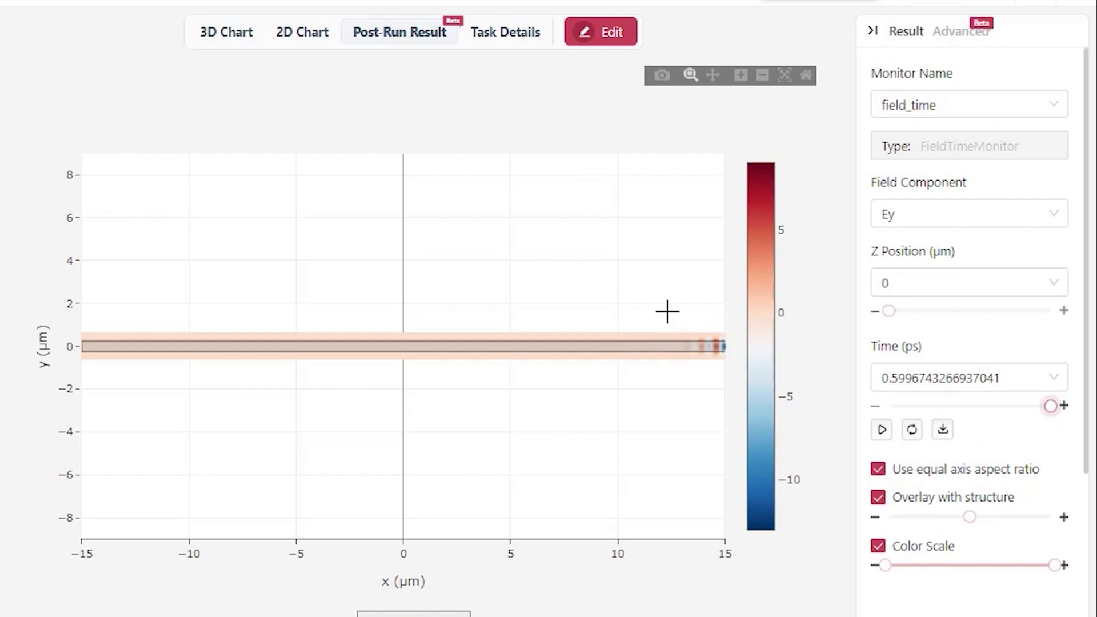
left_click(598, 31)
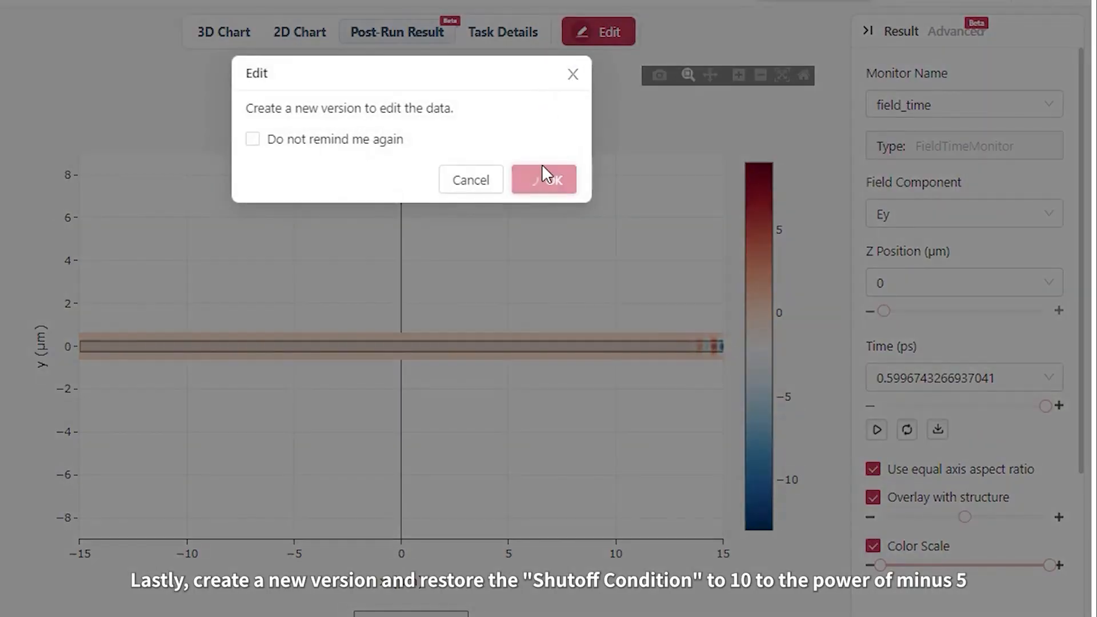
Confirm version 3 with run time 1 ps and shutoff 0.00001, and run it.
left_click(543, 180)
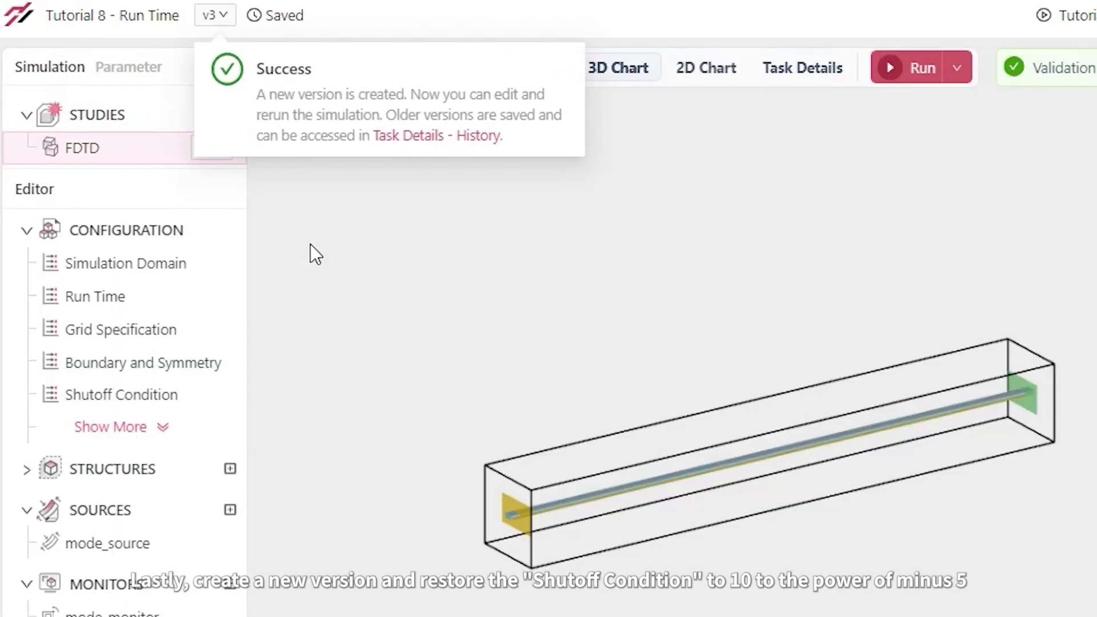
left_click(92, 296)
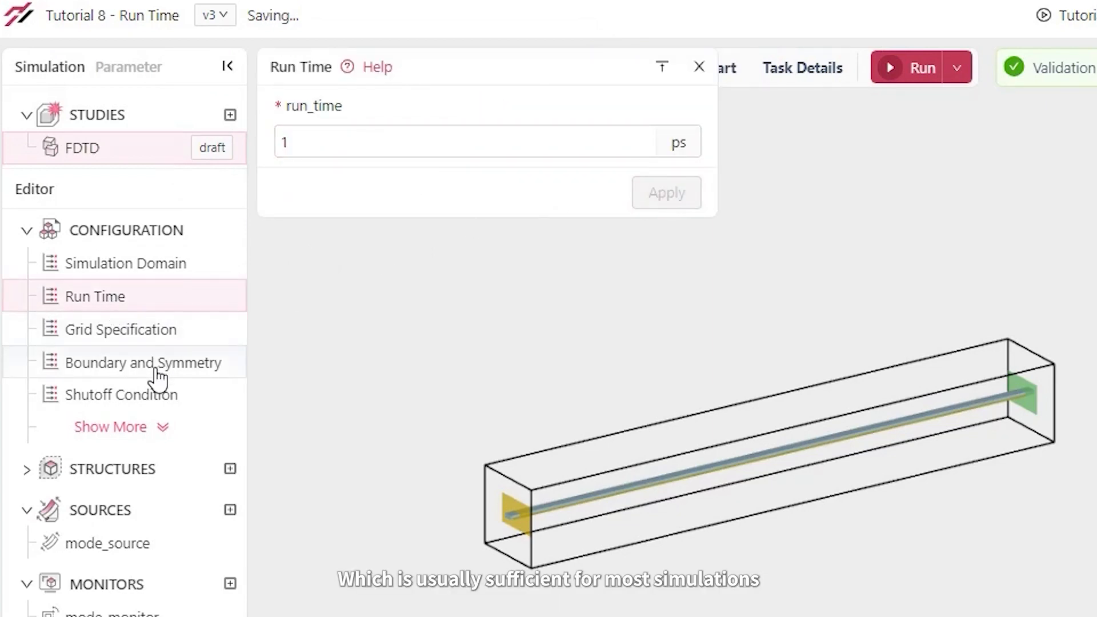
left_click(143, 395)
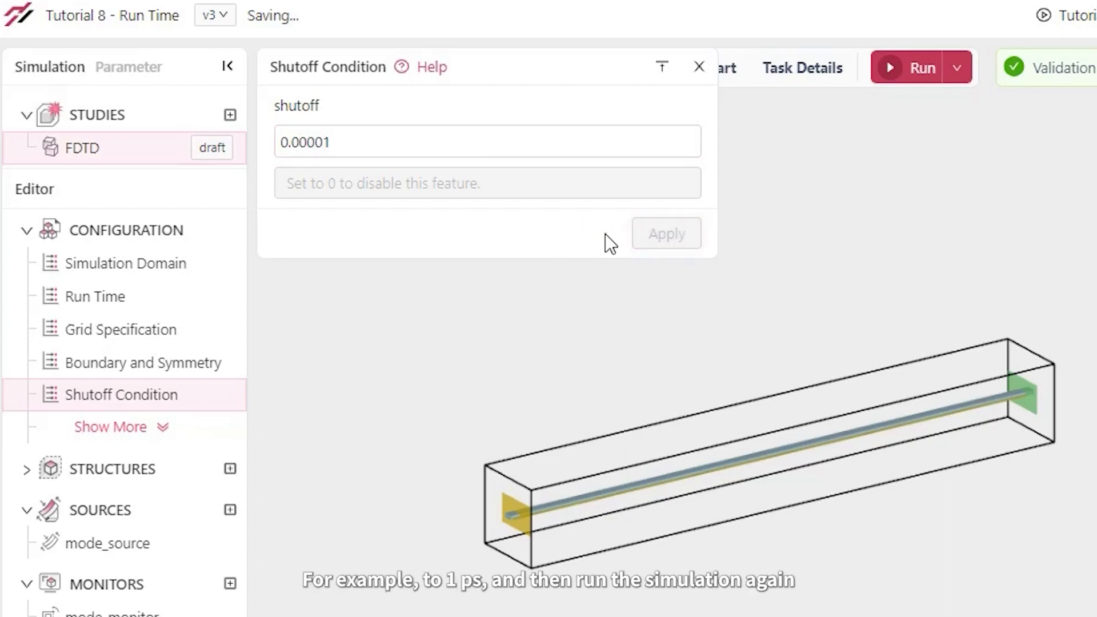
left_click(698, 68)
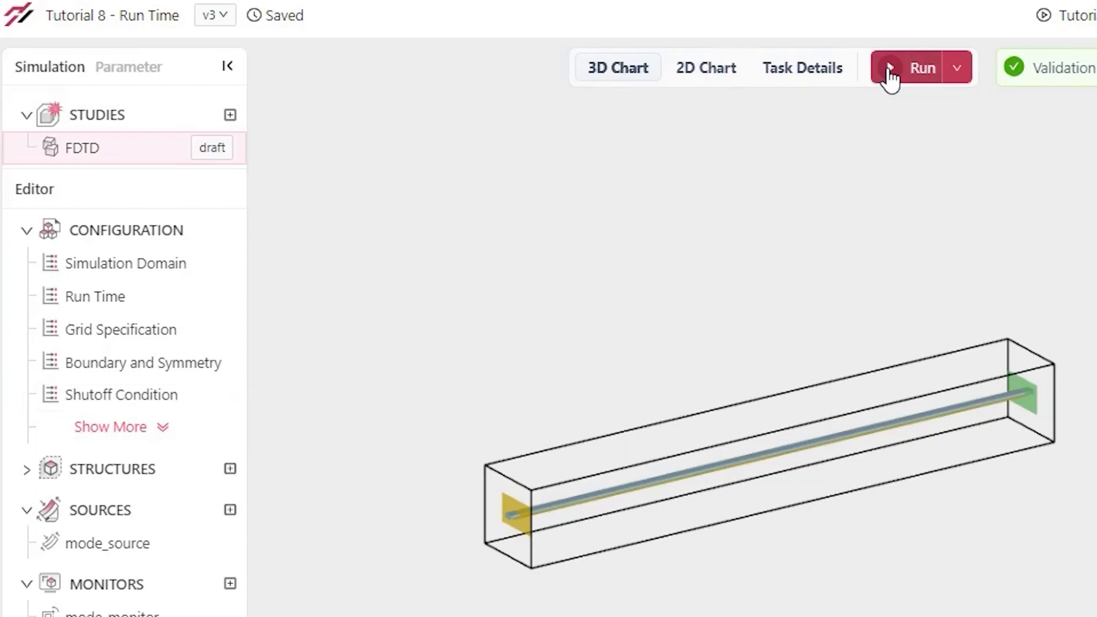
left_click(922, 67)
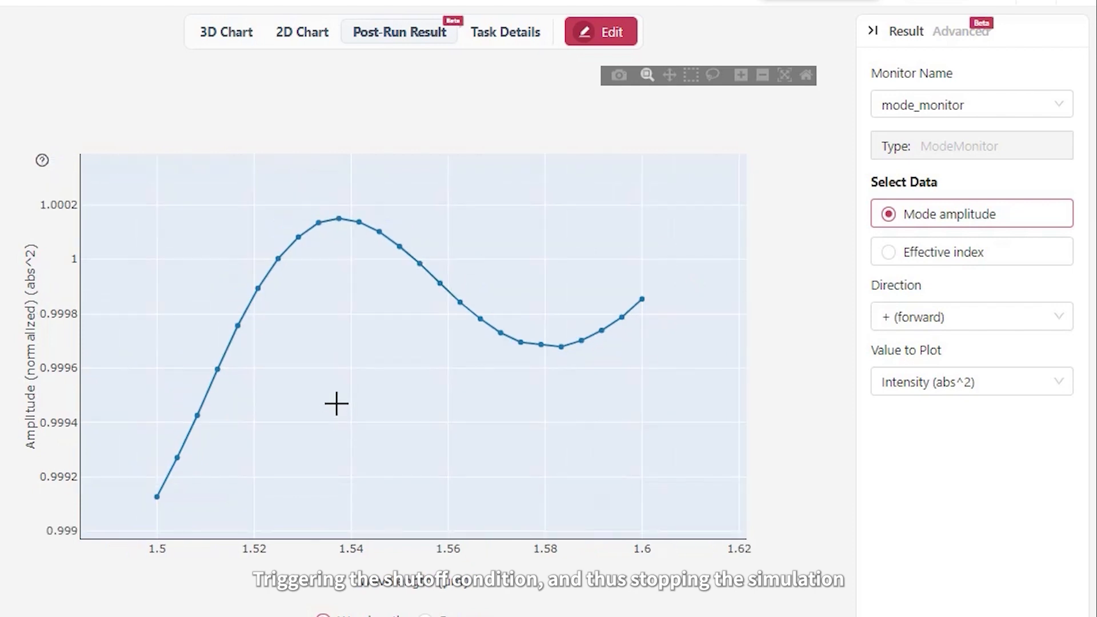
mouse_move(173, 498)
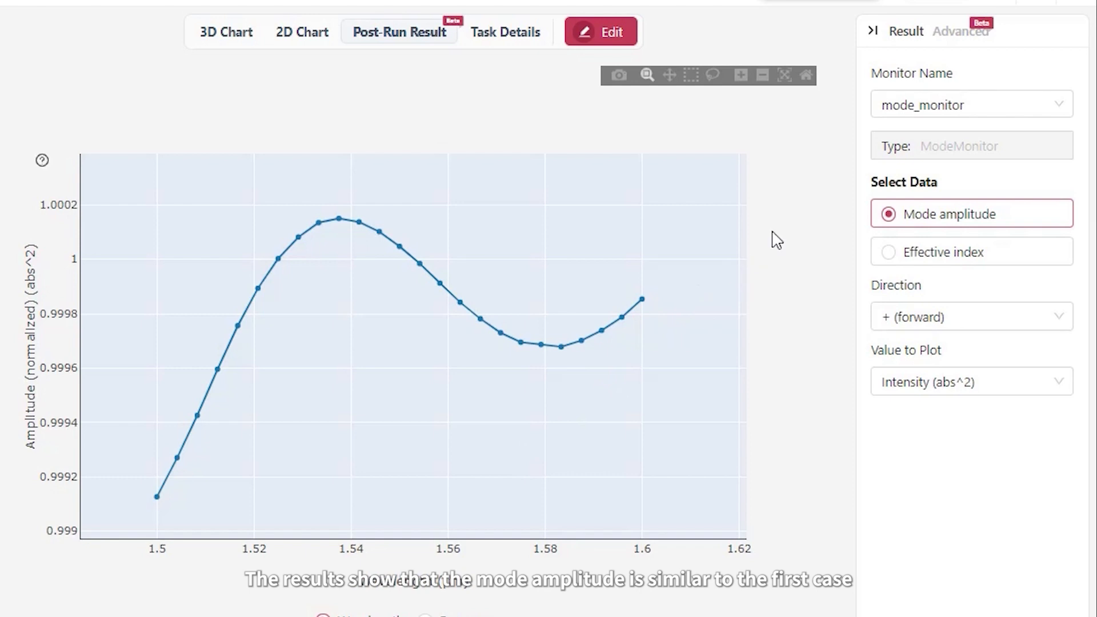
Select the field_time monitor in version 3's post-run results.
left_click(972, 104)
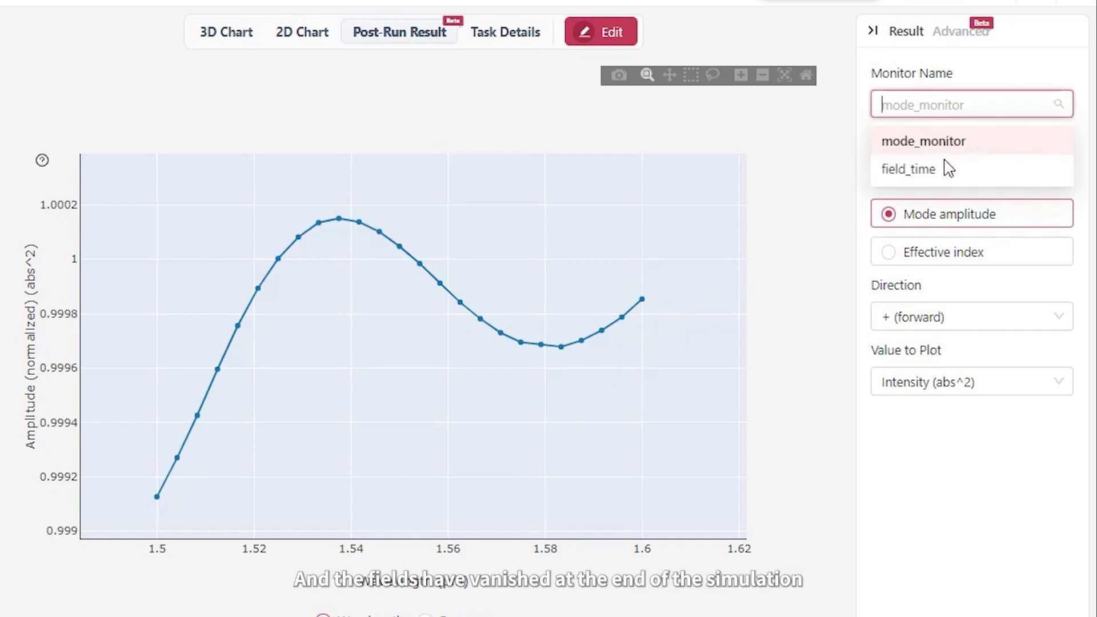
left_click(907, 168)
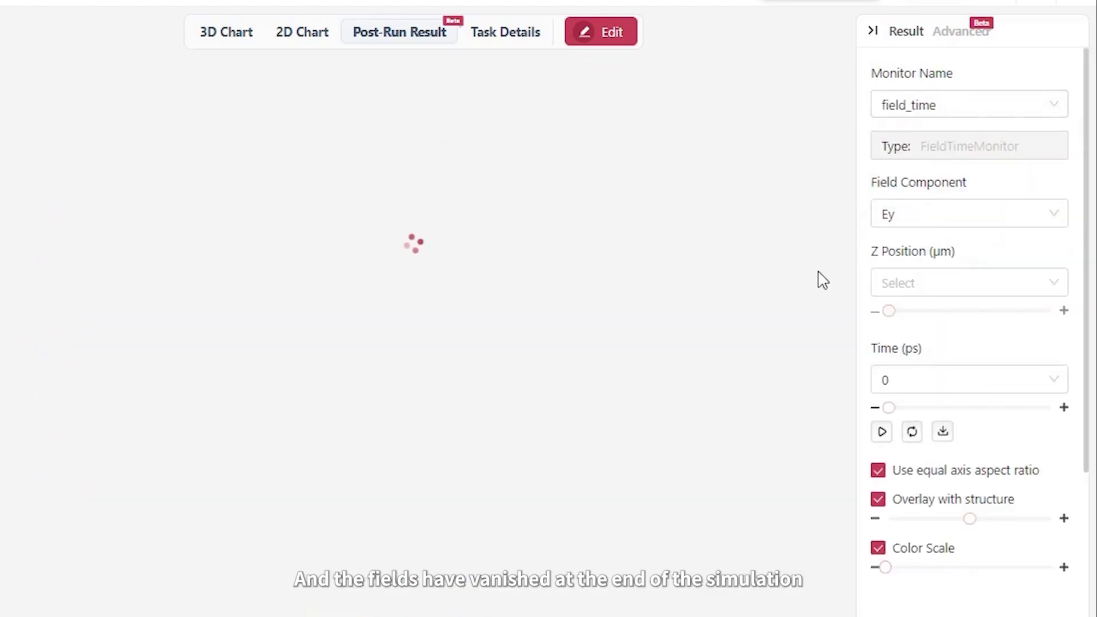